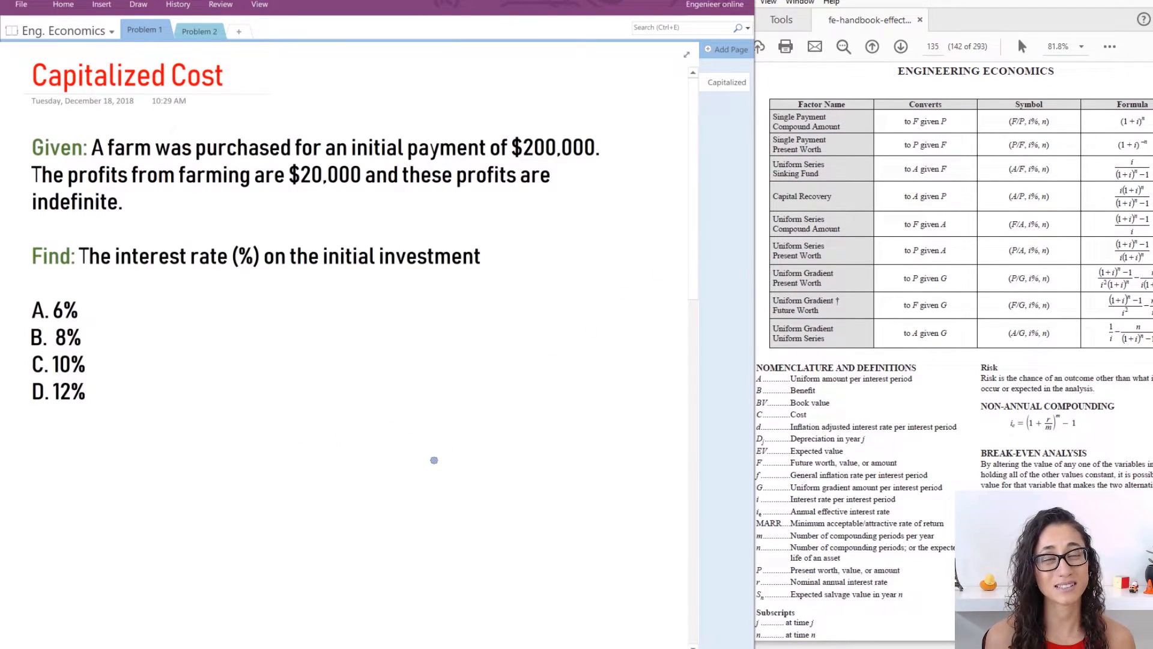
pyautogui.moveTo(440, 452)
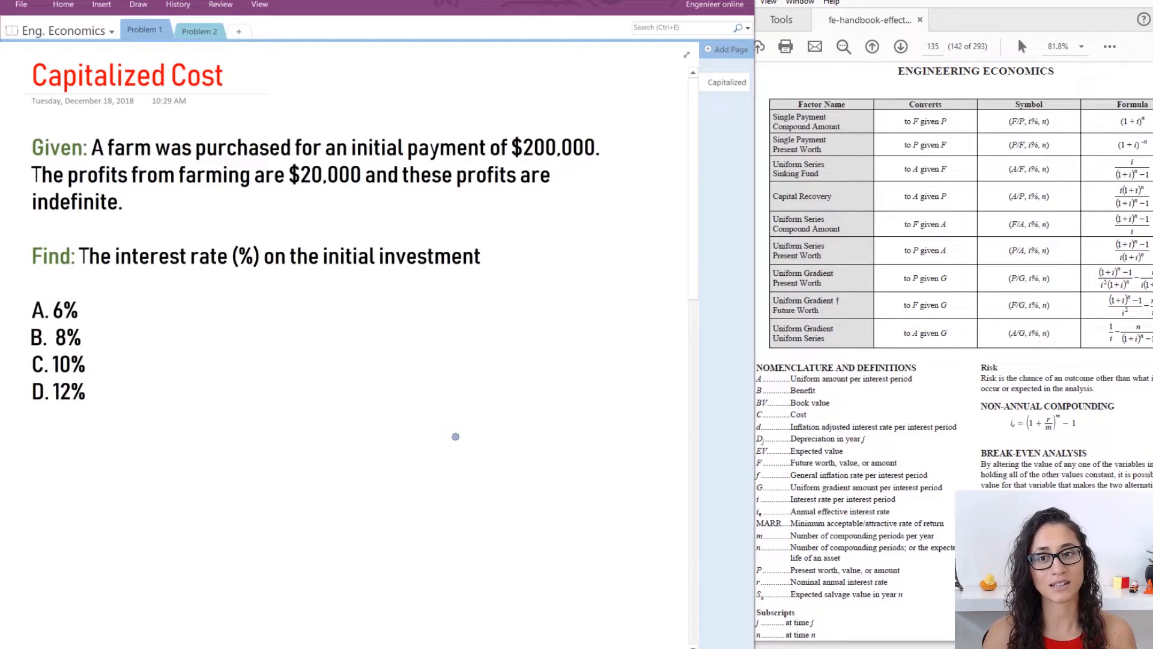
pyautogui.moveTo(416, 428)
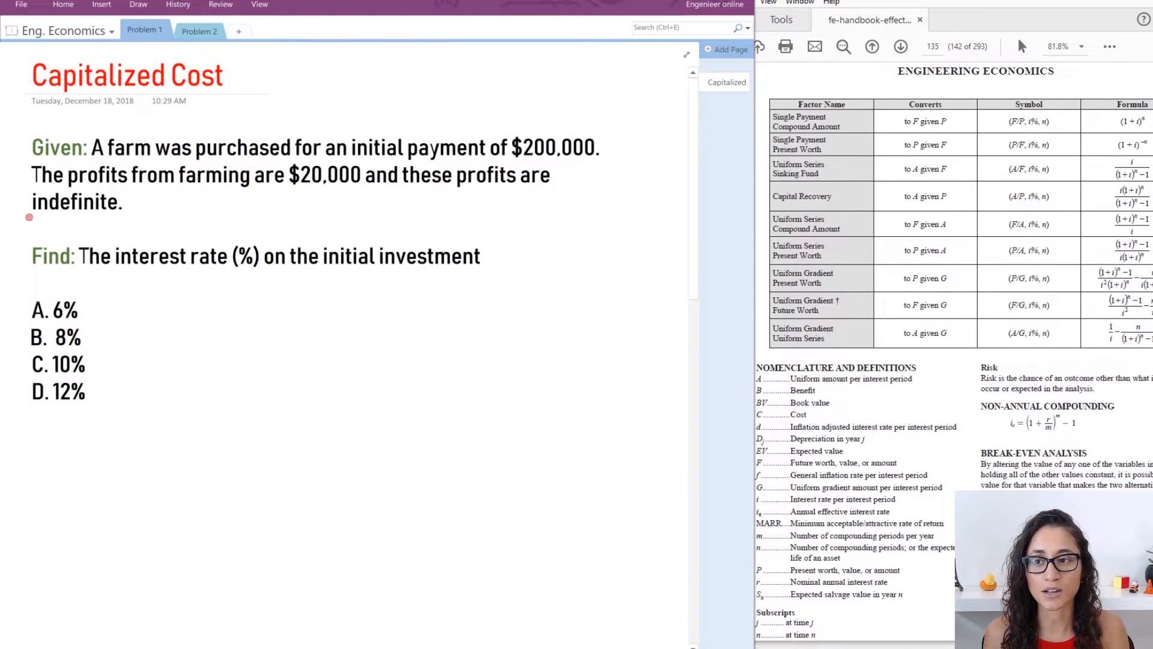
# Underline the word "indefinite" in red ink to stress the perpetual profits
pyautogui.moveTo(31, 214); pyautogui.dragTo(118, 209)
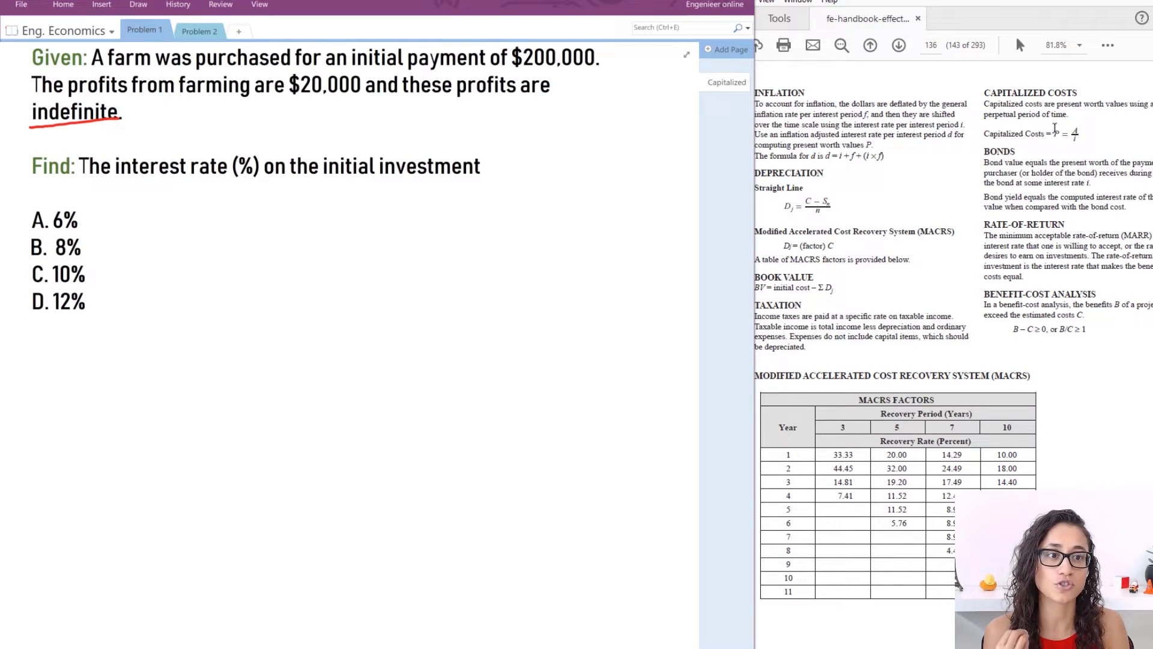
pyautogui.moveTo(1054, 147)
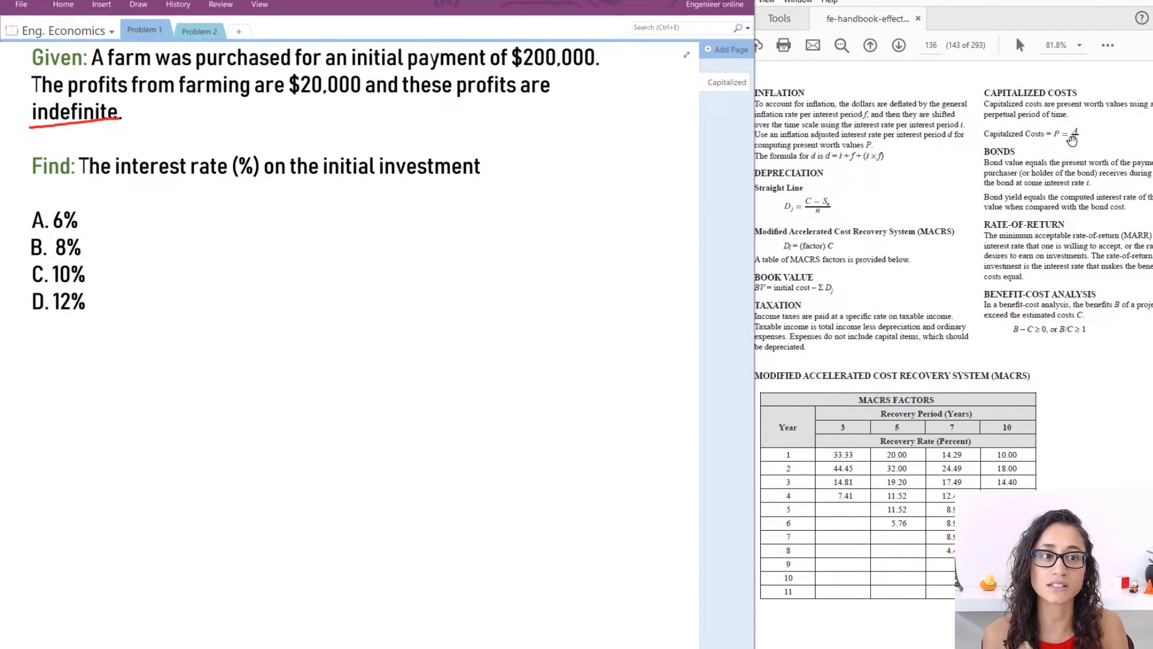
pyautogui.moveTo(1088, 140)
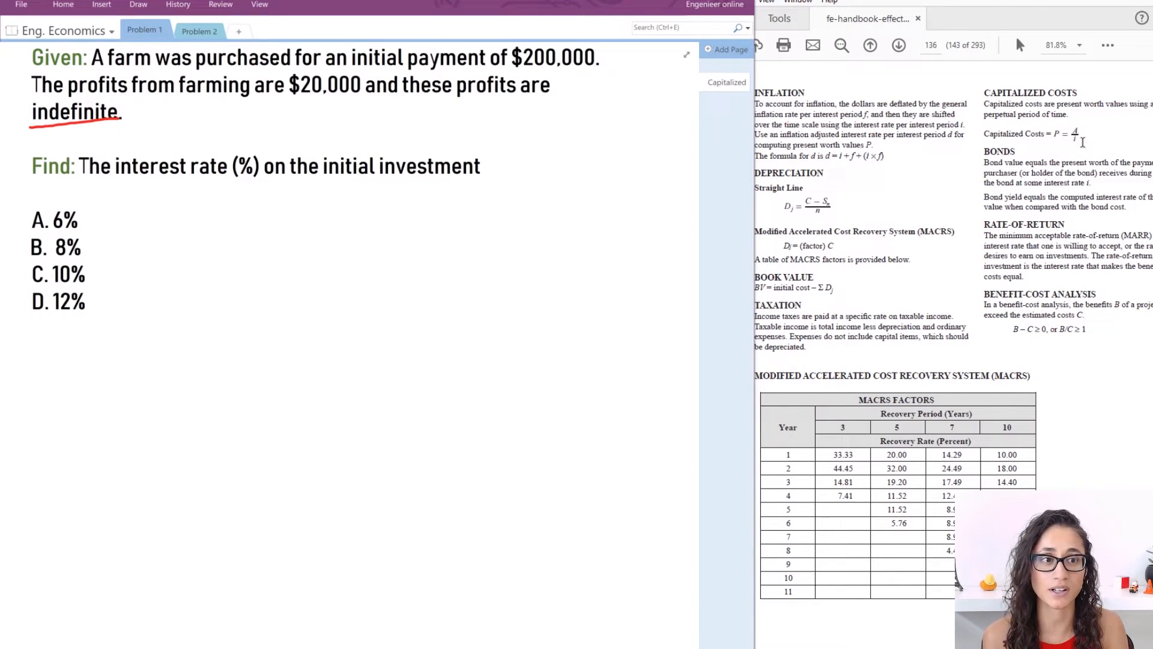
pyautogui.moveTo(138, 6)
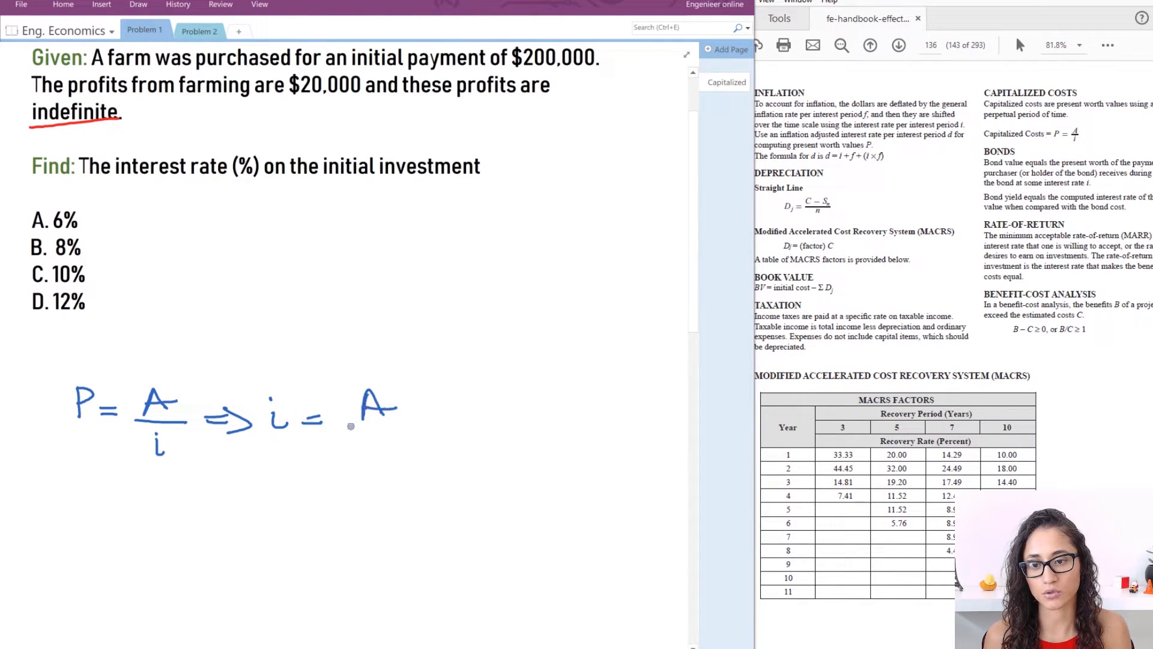
# Handwrite P = A/i rearranged to i = A/P below the answer choices
pyautogui.moveTo(353, 426); pyautogui.dragTo(382, 457)
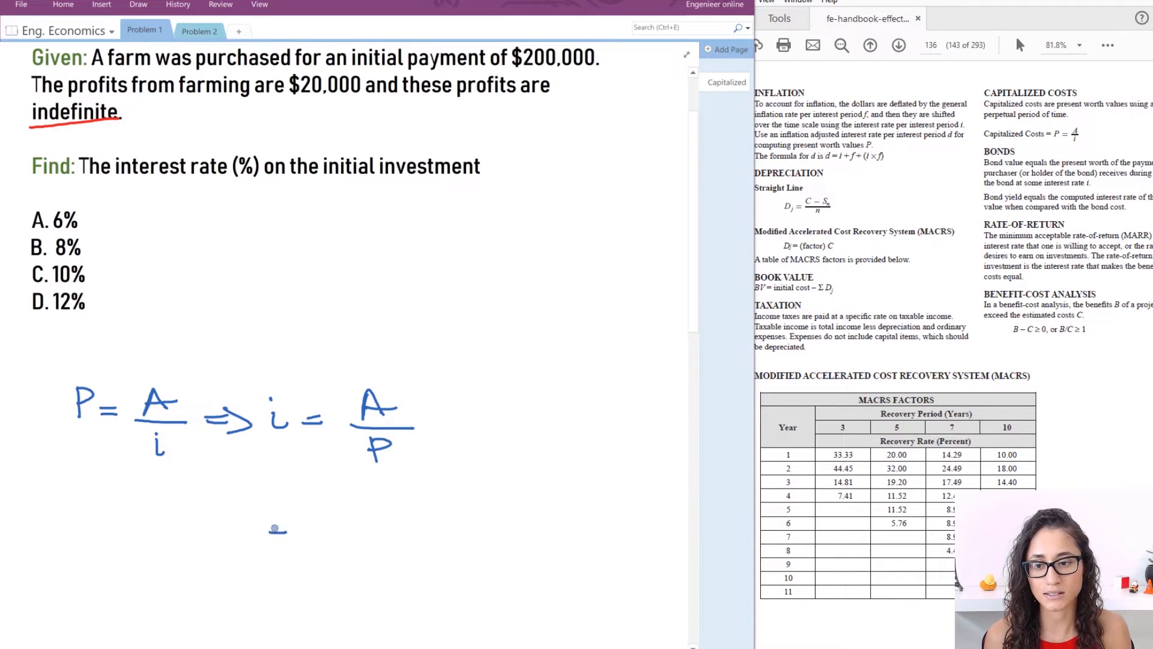
# Write = $20,000/$200,000 = 0.1 × 100% beneath the formula and begin the final equals line
pyautogui.moveTo(273, 530); pyautogui.dragTo(286, 529)
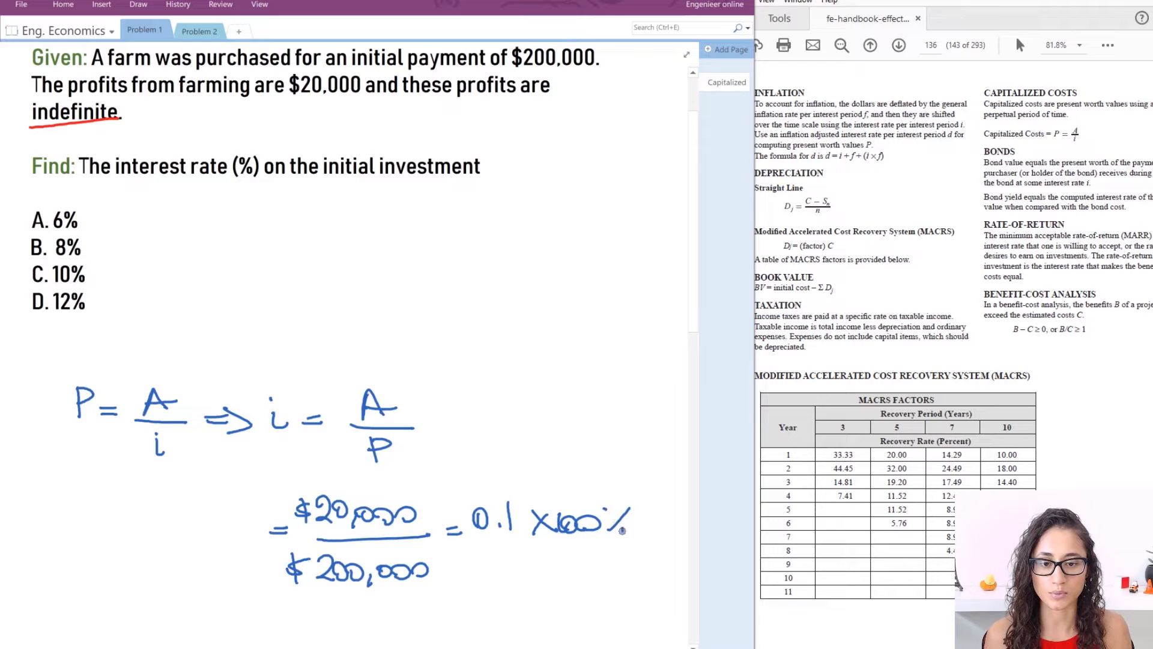
pyautogui.moveTo(448, 599); pyautogui.dragTo(467, 600)
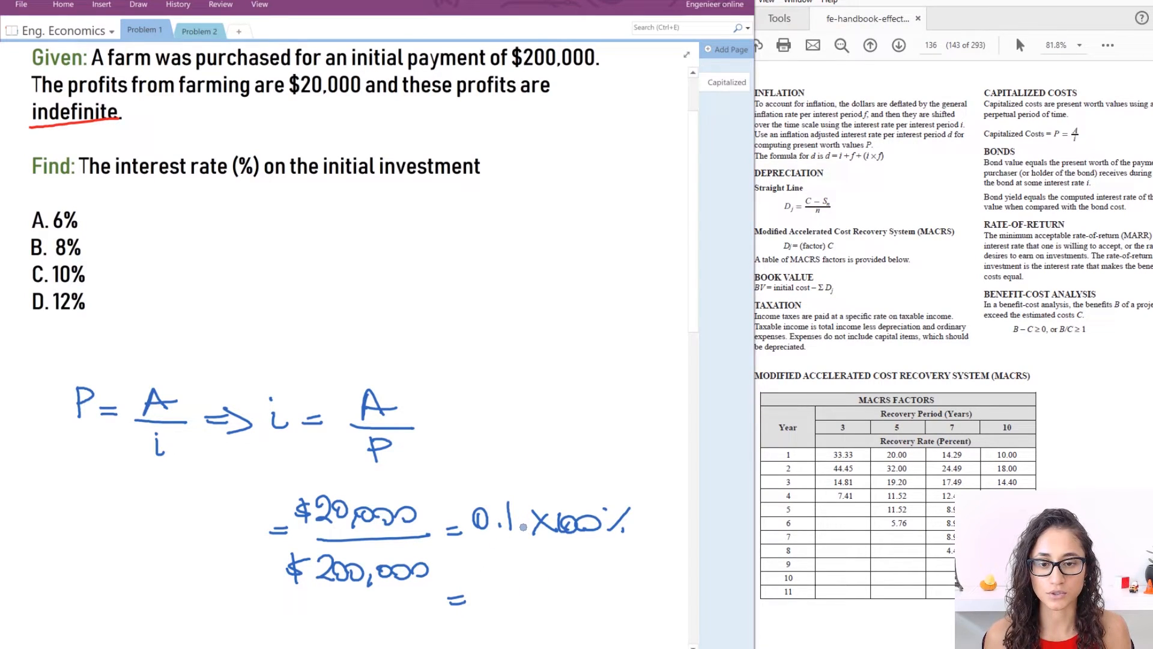